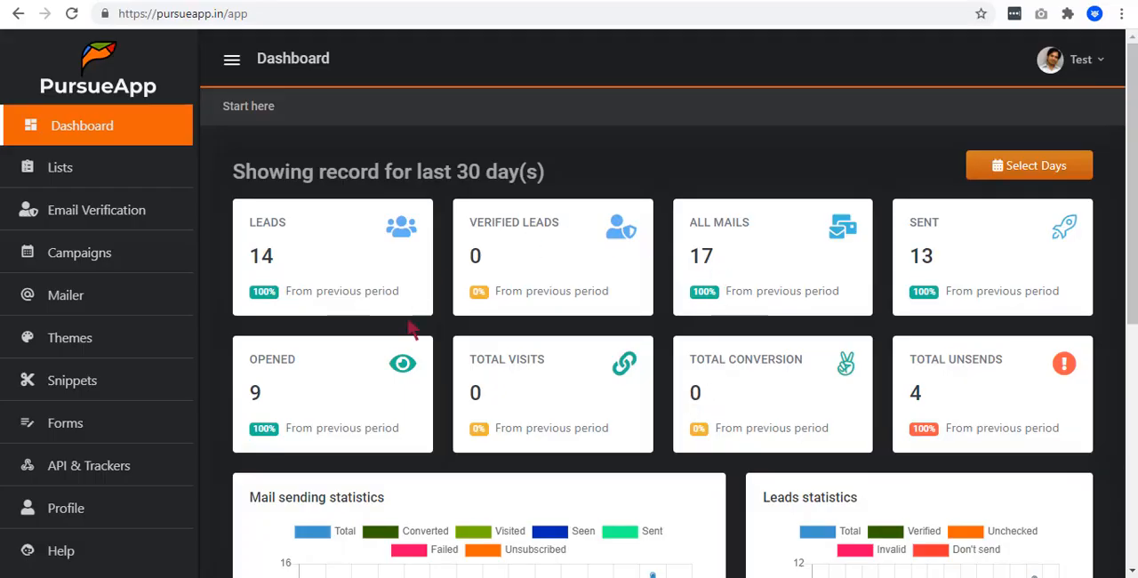
{"action": "mouse_move", "coordinate": [630, 248]}
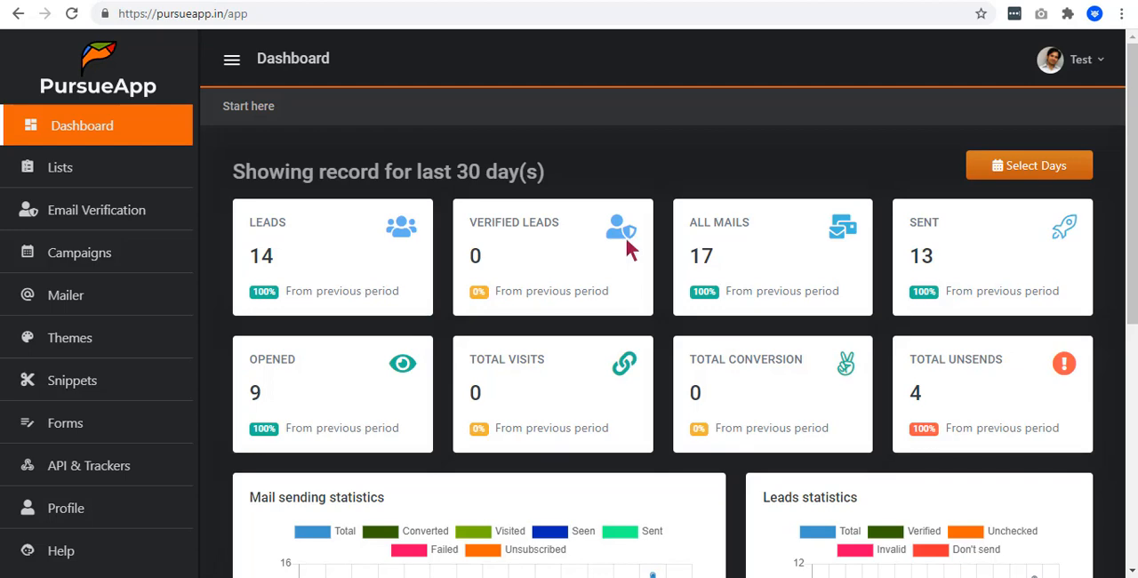
{"action": "mouse_move", "coordinate": [303, 311]}
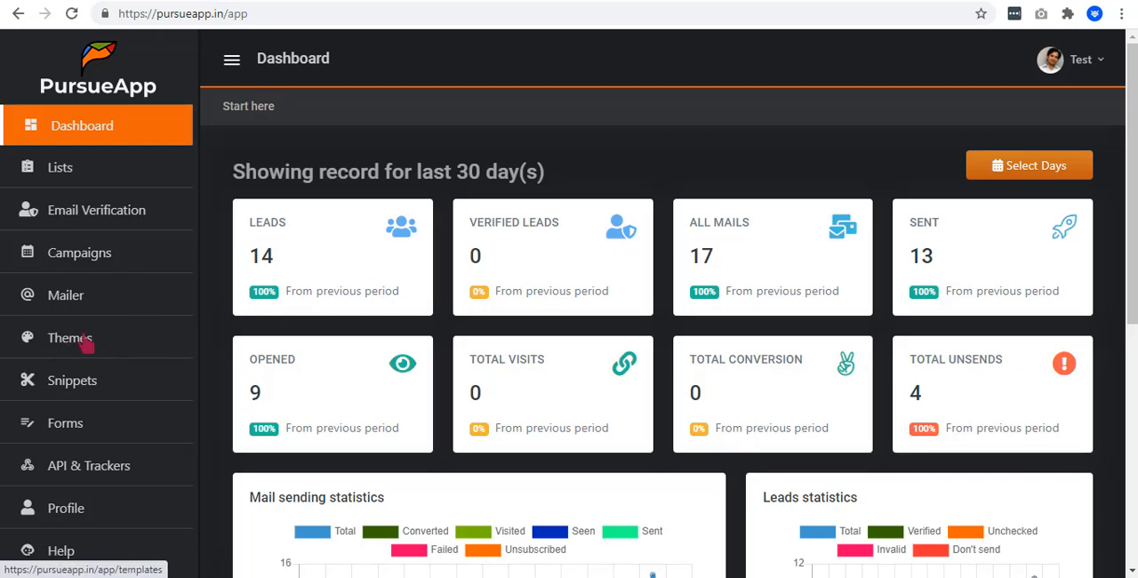
Go to the Themes section, which lists no email templates yet.
{"action": "left_click", "coordinate": [70, 337]}
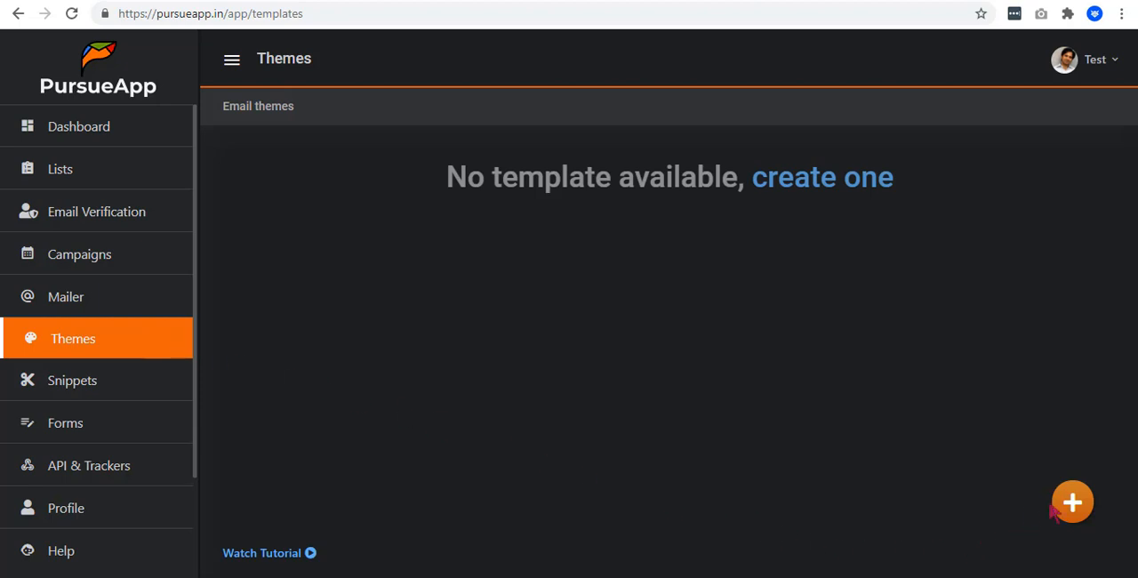
Create template MyTemplate with email title '{Hi|Hello} {{first_name}} ... awesome offer for you'.
{"action": "left_click", "coordinate": [1072, 502]}
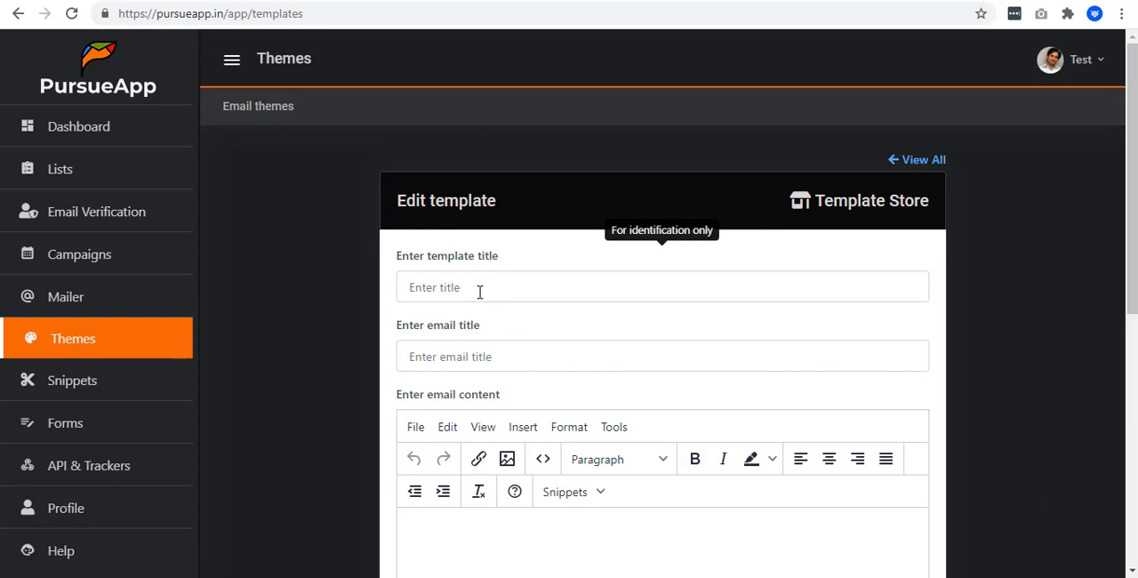
{"action": "type", "text": "MyTemplate"}
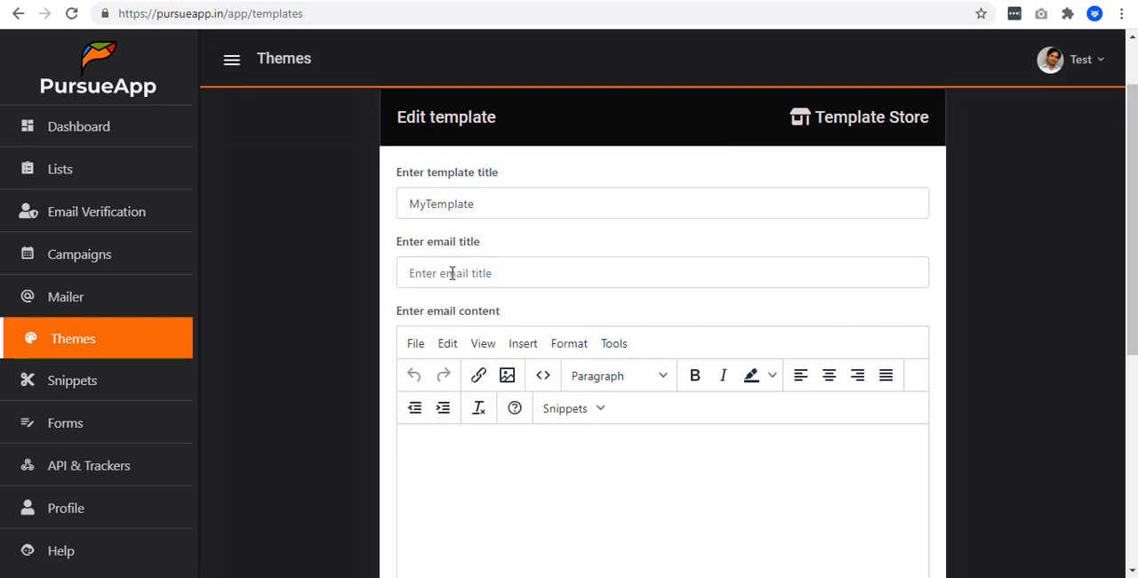
{"action": "left_click", "coordinate": [661, 274]}
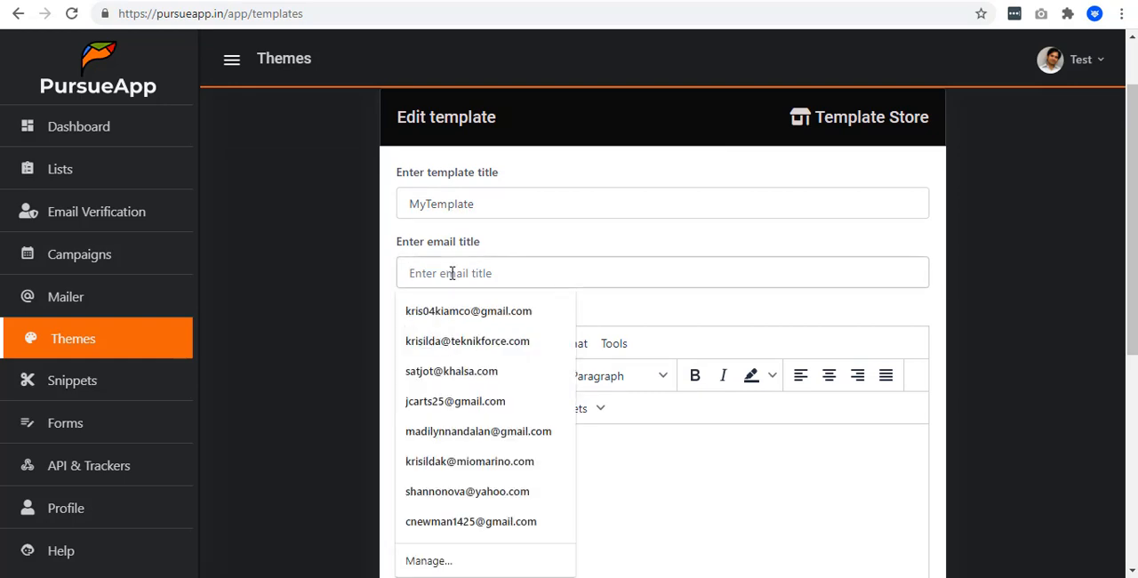
{"action": "type", "text": "{Hi"}
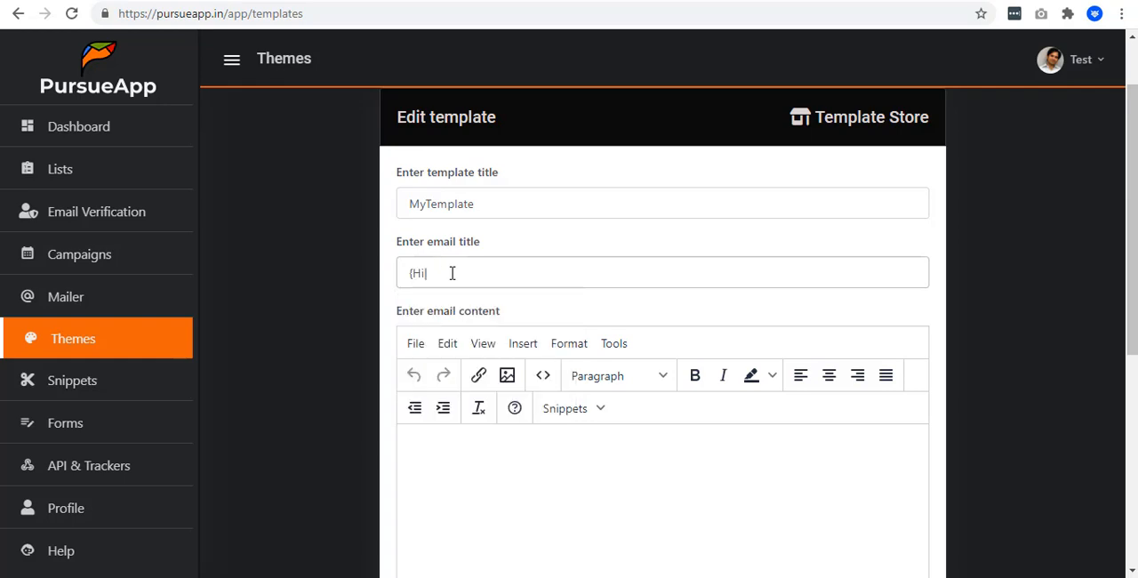
{"action": "type", "text": "H"}
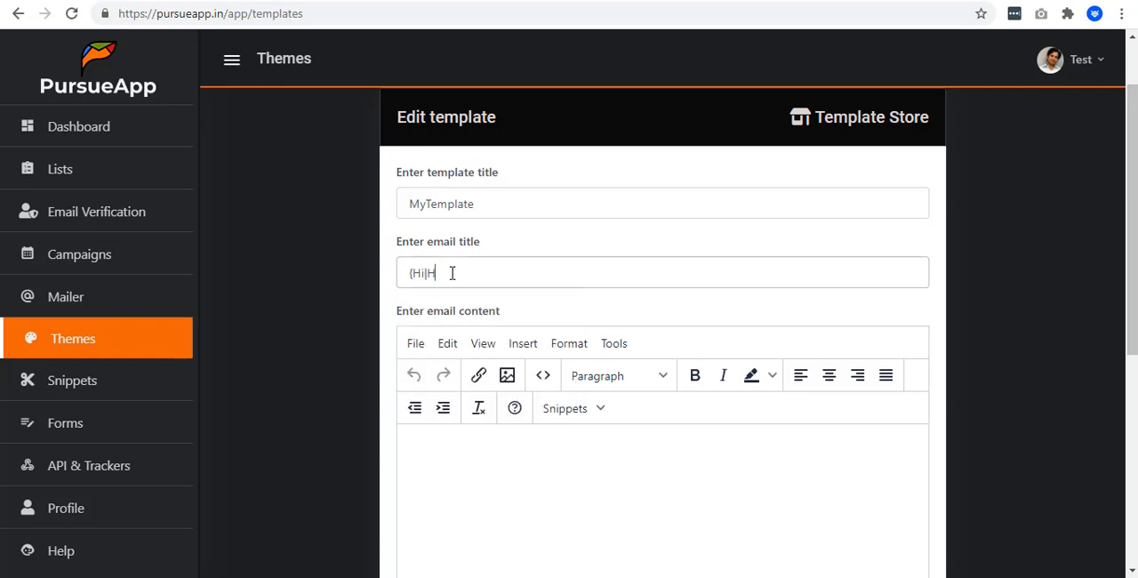
{"action": "type", "text": "ello}"}
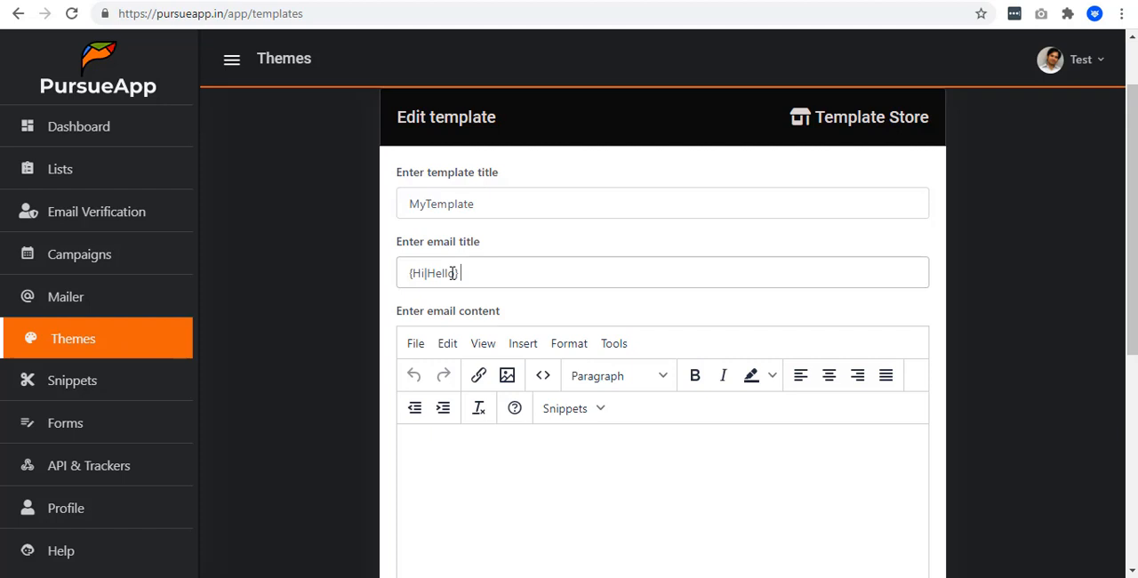
{"action": "type", "text": "{{first_name}} Here is an aw"}
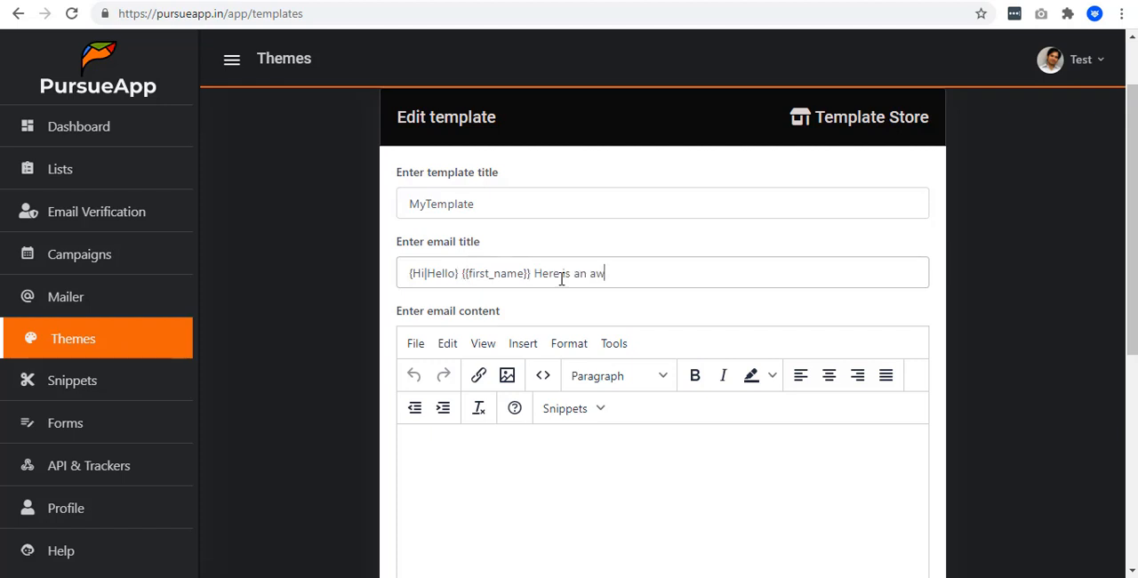
{"action": "type", "text": "esome offer for you"}
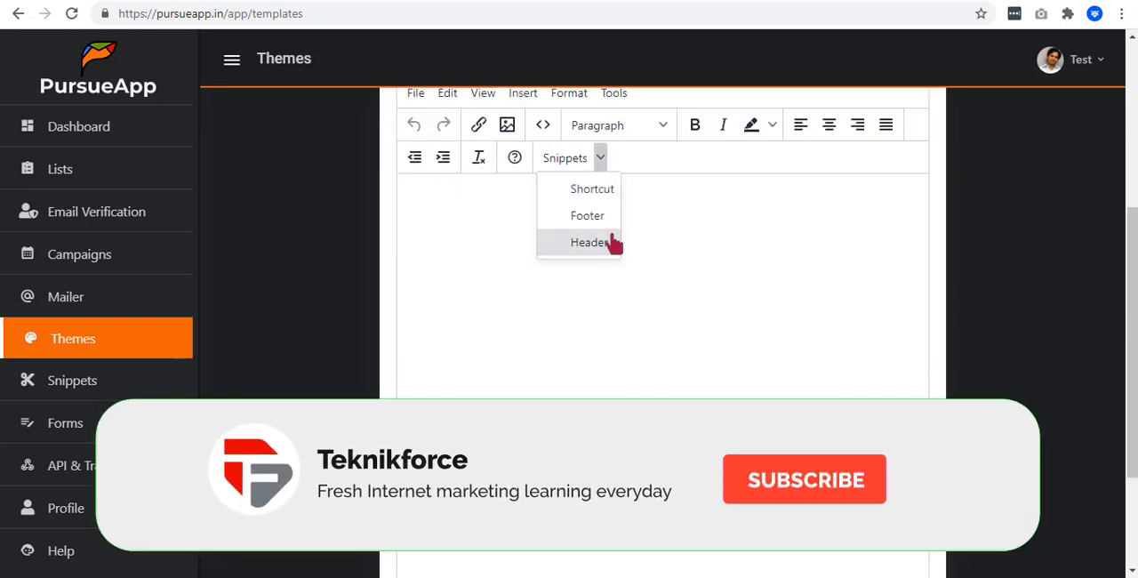
Insert the Header snippet and a second snippet into the body, then save MyTemplate.
{"action": "left_click", "coordinate": [590, 242]}
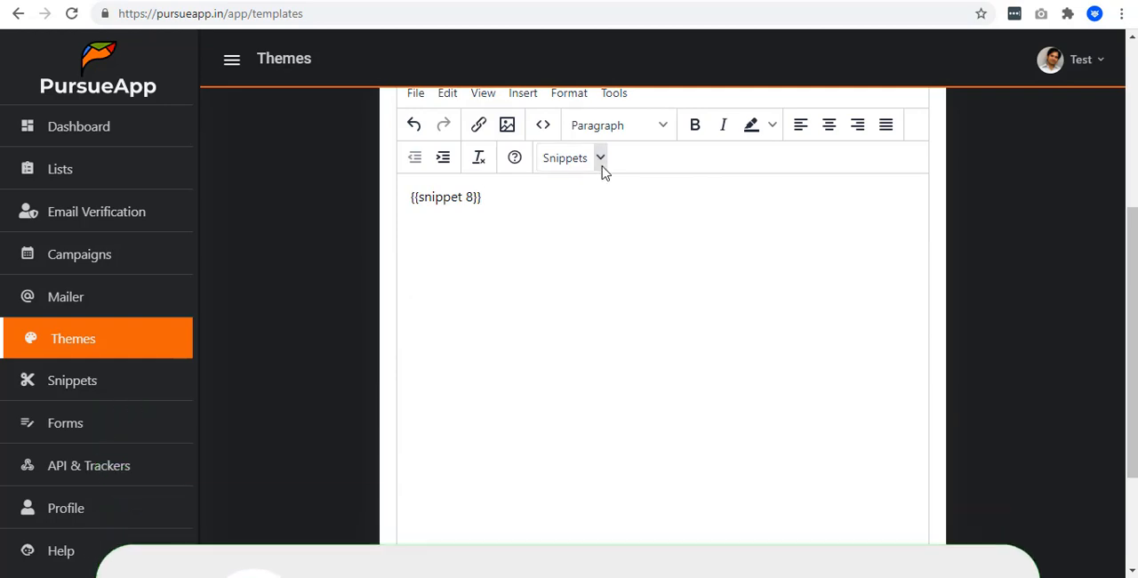
{"action": "left_click", "coordinate": [572, 157]}
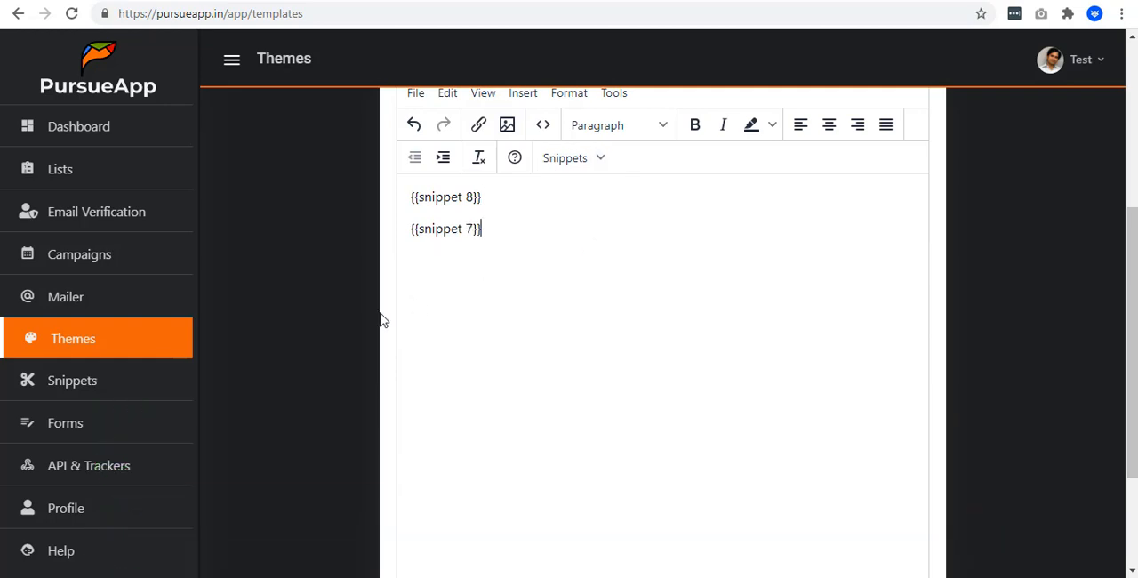
{"action": "mouse_move", "coordinate": [71, 380]}
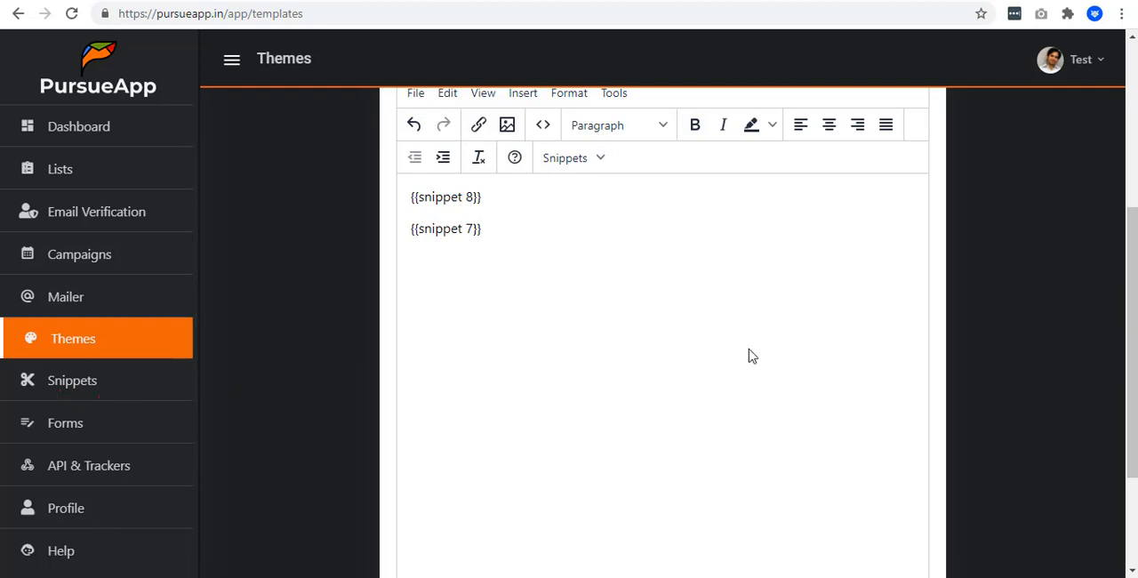
{"action": "left_click", "coordinate": [800, 473]}
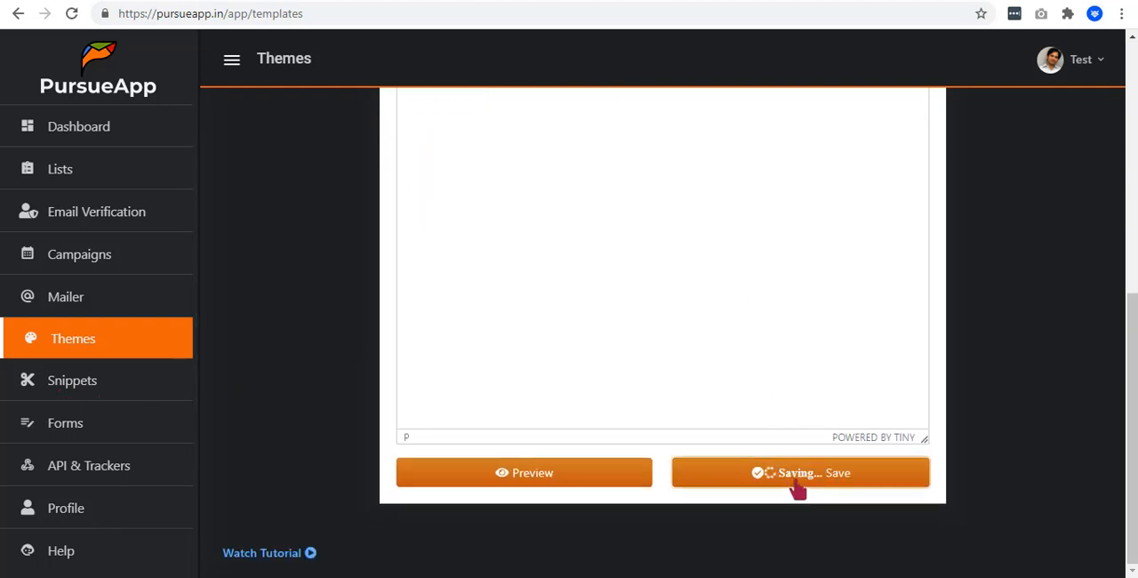
{"action": "left_click", "coordinate": [800, 473]}
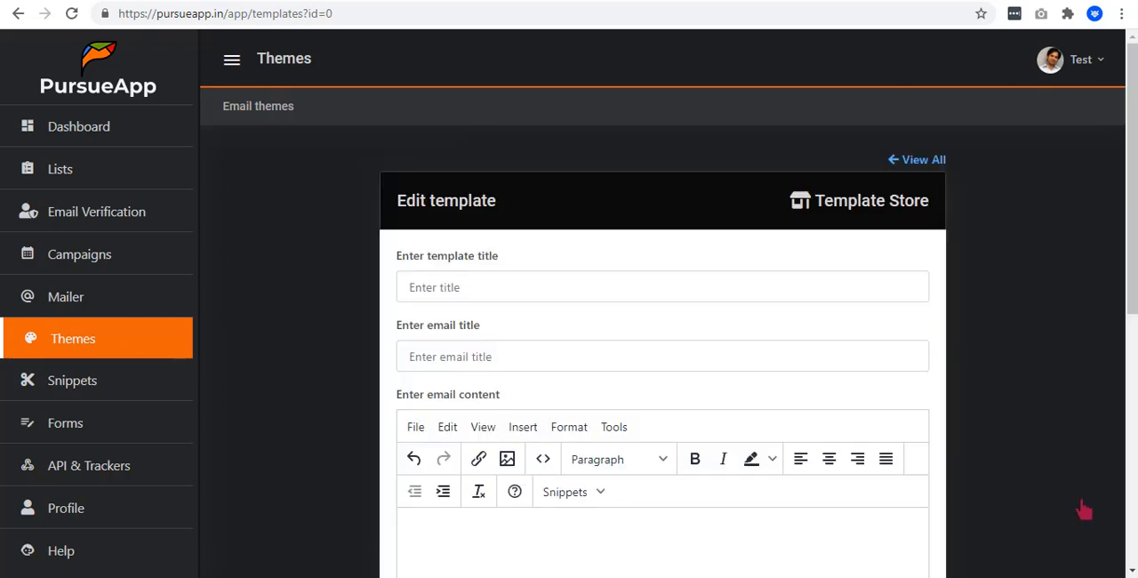
Title a second template TemplateDemo with email title 'Hello {{first_name}}'.
{"action": "left_click", "coordinate": [662, 287]}
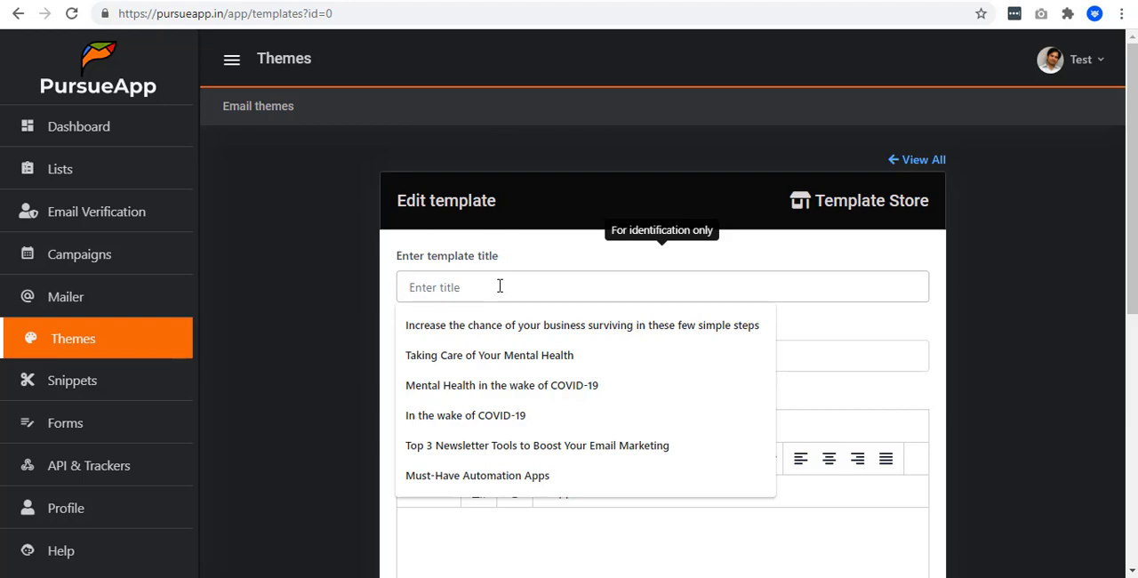
{"action": "type", "text": "TemplateDemo"}
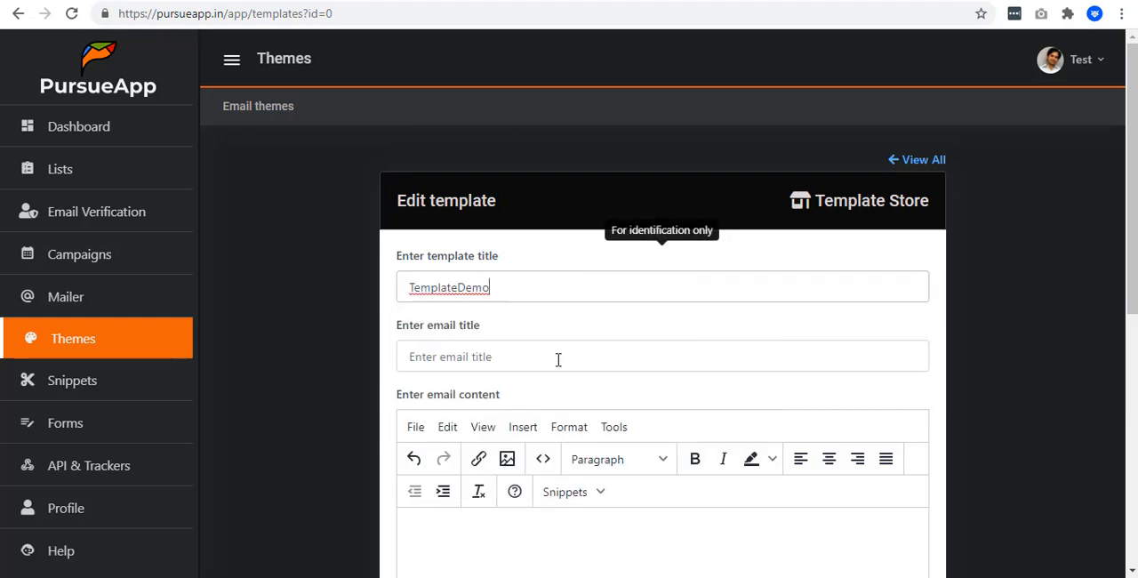
{"action": "type", "text": "Hello {{first_name}}"}
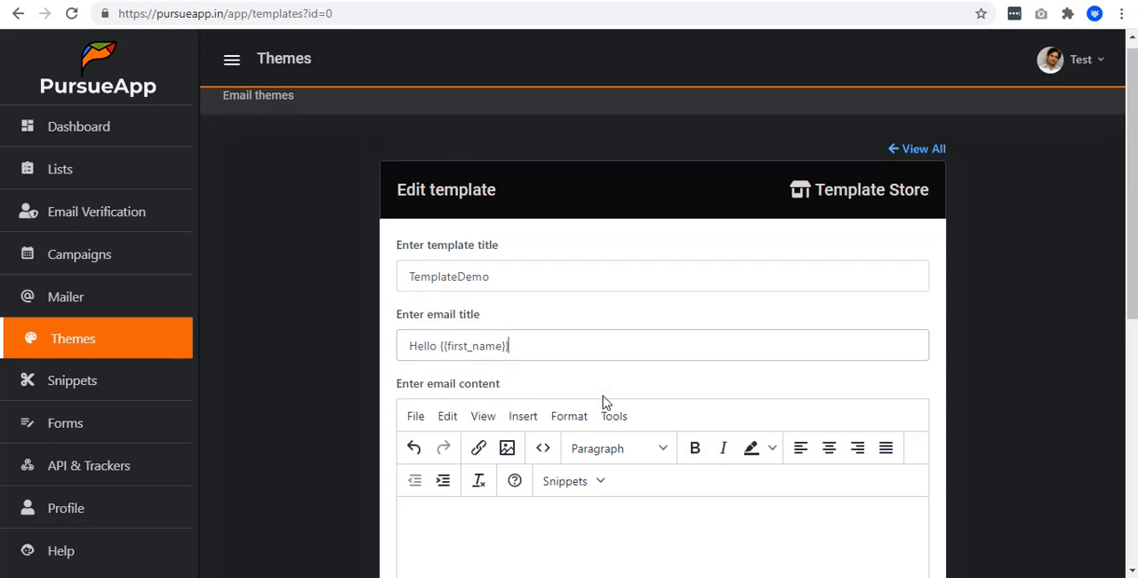
{"action": "scroll", "scroll_direction": "down", "scroll_amount": 3}
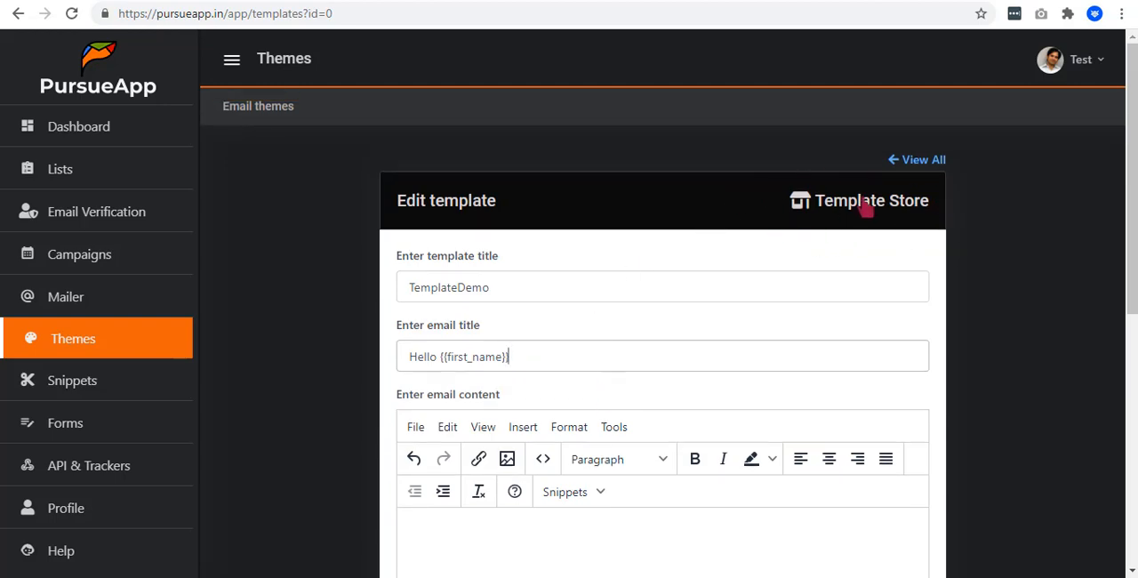
Download the Awesome Template design from the Template Store into the form.
{"action": "left_click", "coordinate": [871, 199]}
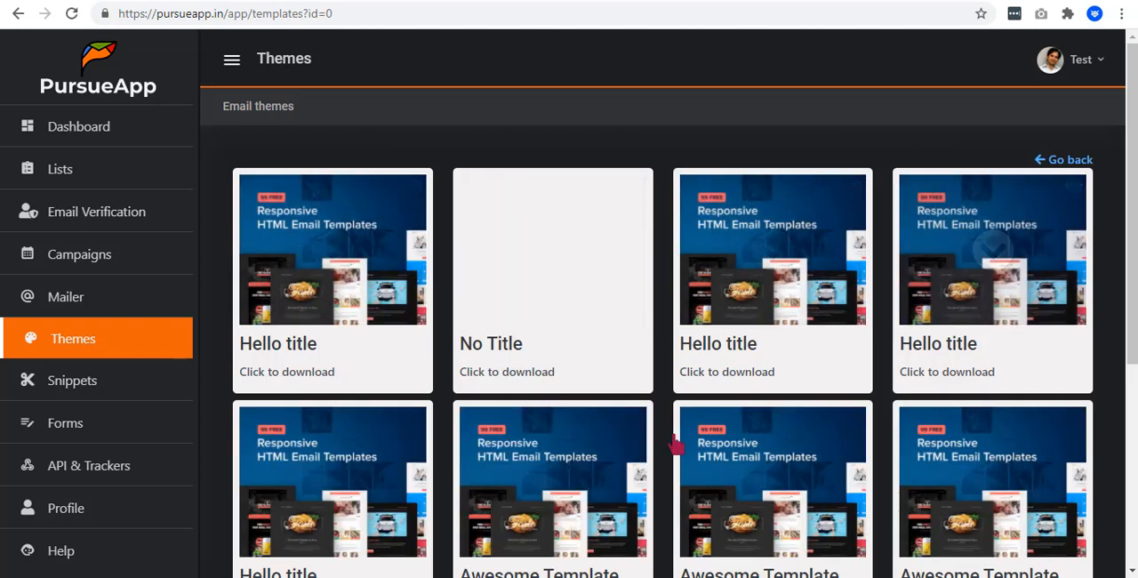
{"action": "scroll", "scroll_direction": "down", "scroll_amount": 3}
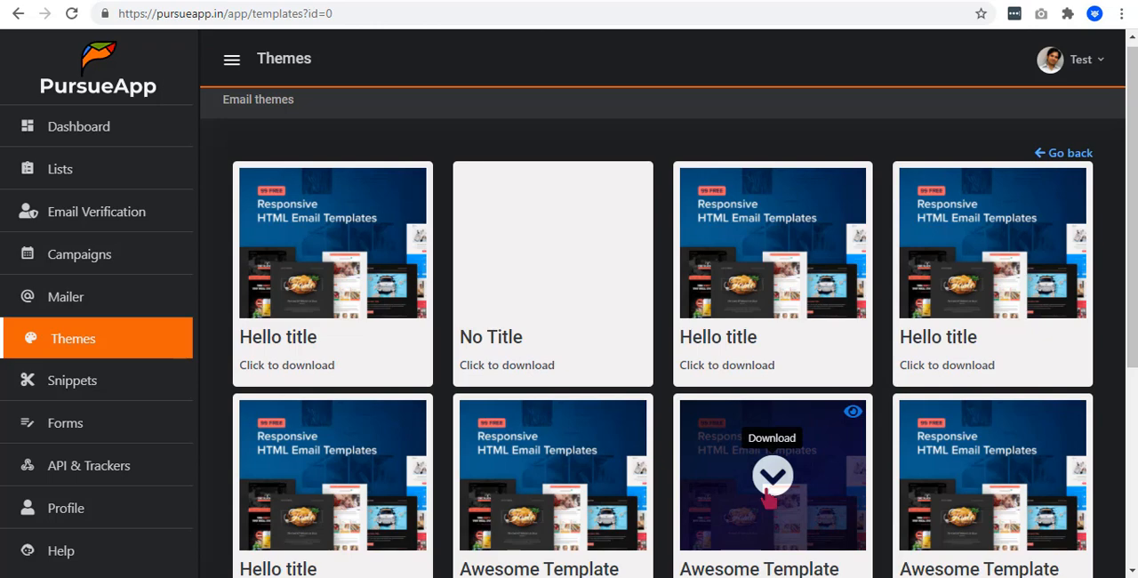
{"action": "left_click", "coordinate": [772, 473]}
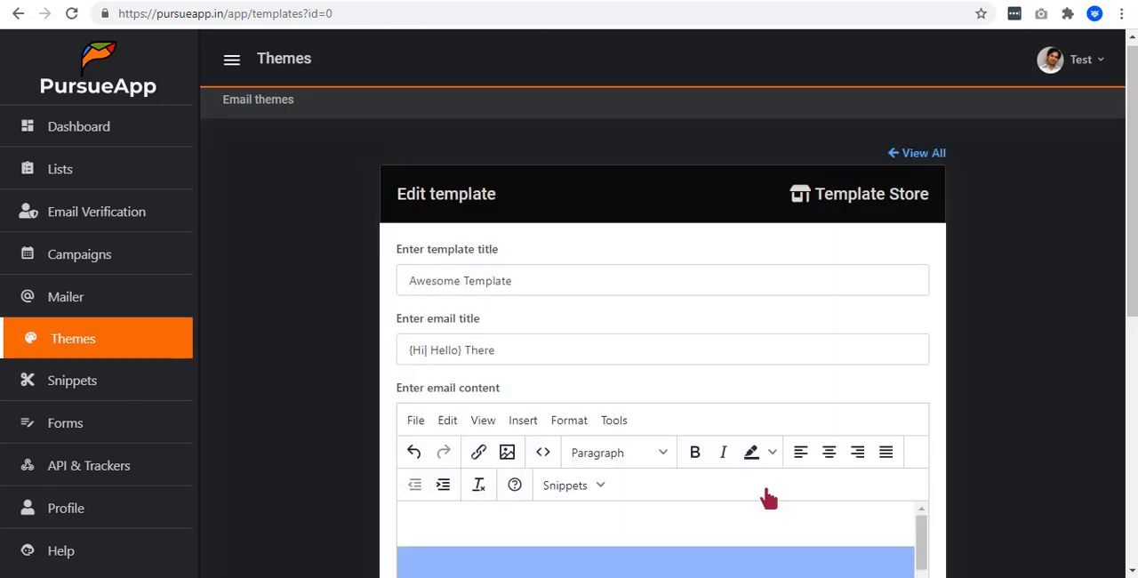
Review the downloaded design, retitle it Amazing Template and save it.
{"action": "scroll", "scroll_direction": "down", "scroll_amount": 3}
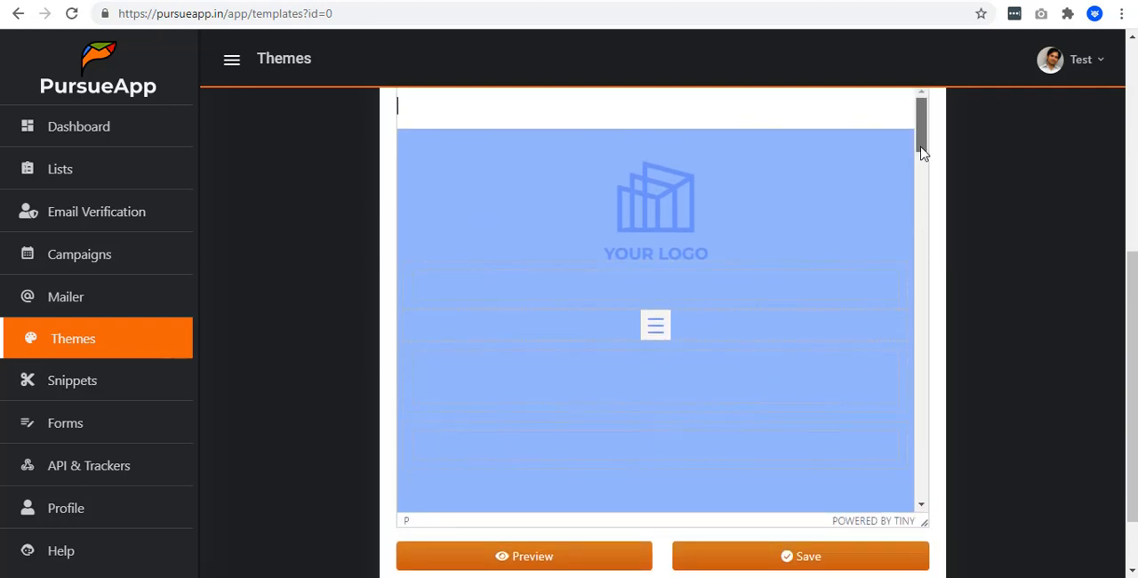
{"action": "scroll", "scroll_direction": "down", "scroll_amount": 3}
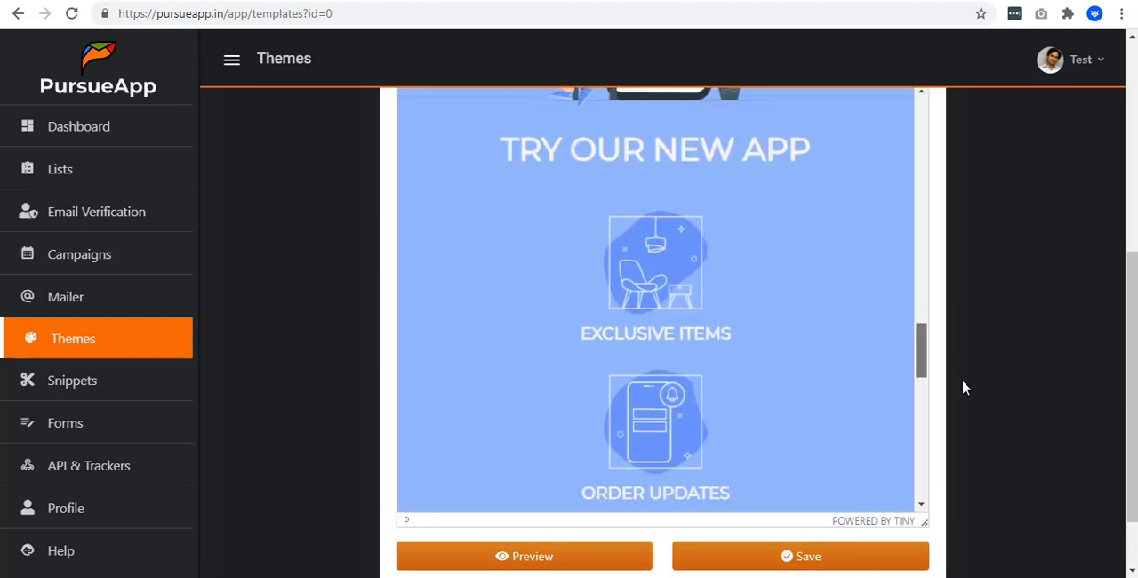
{"action": "scroll", "scroll_direction": "down", "scroll_amount": 3}
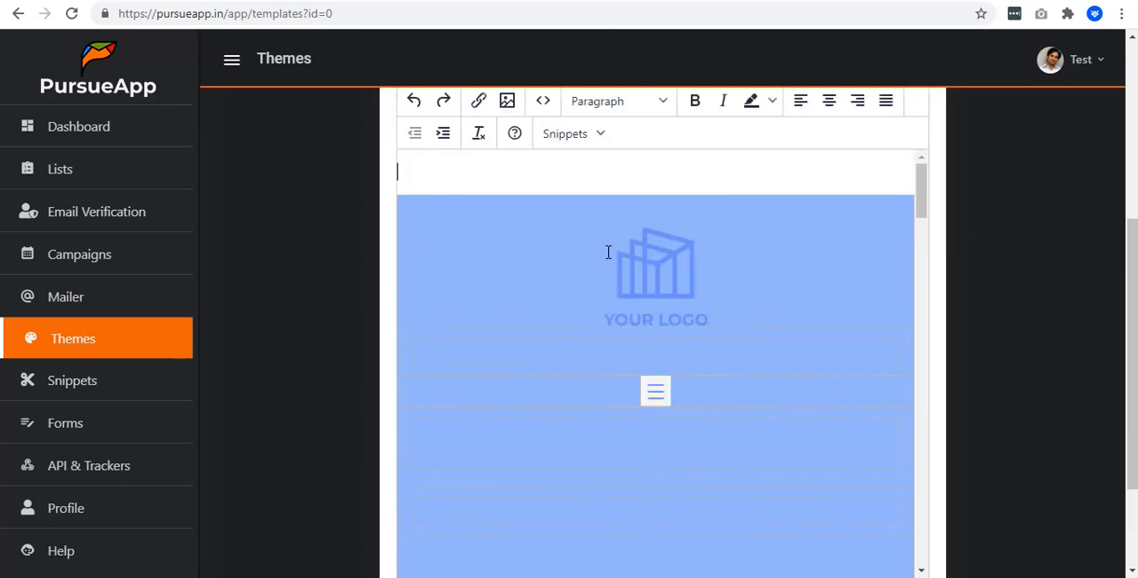
{"action": "left_click", "coordinate": [629, 441]}
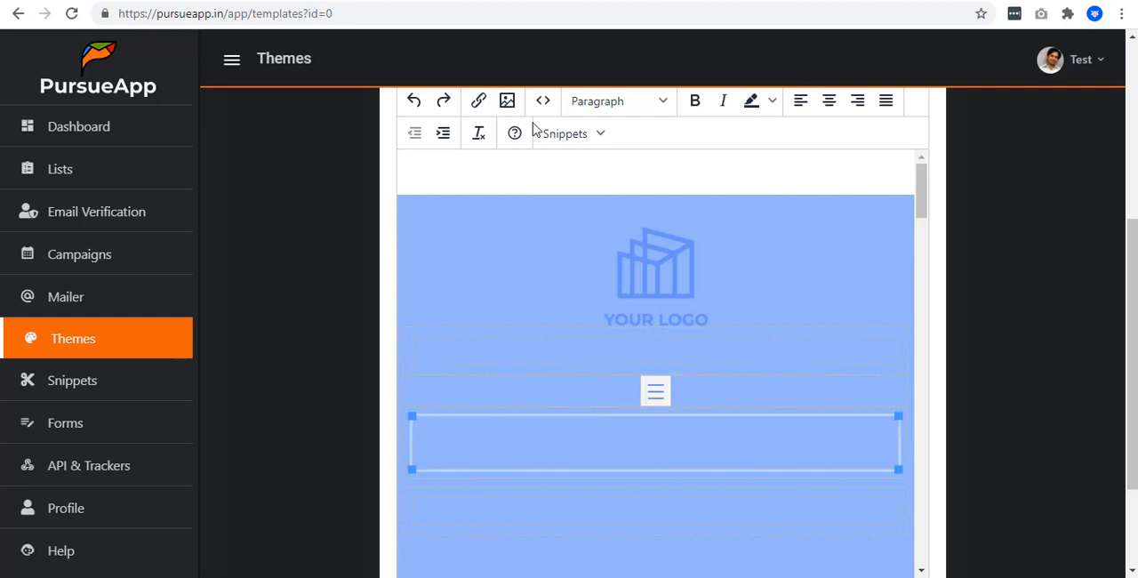
{"action": "left_click", "coordinate": [507, 100]}
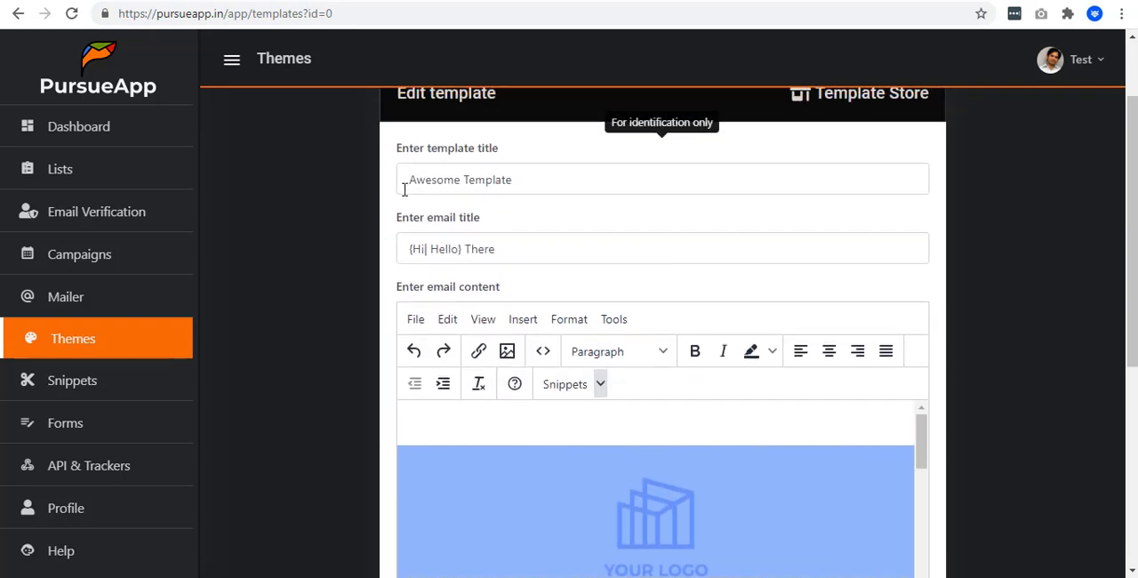
{"action": "mouse_move", "coordinate": [460, 278]}
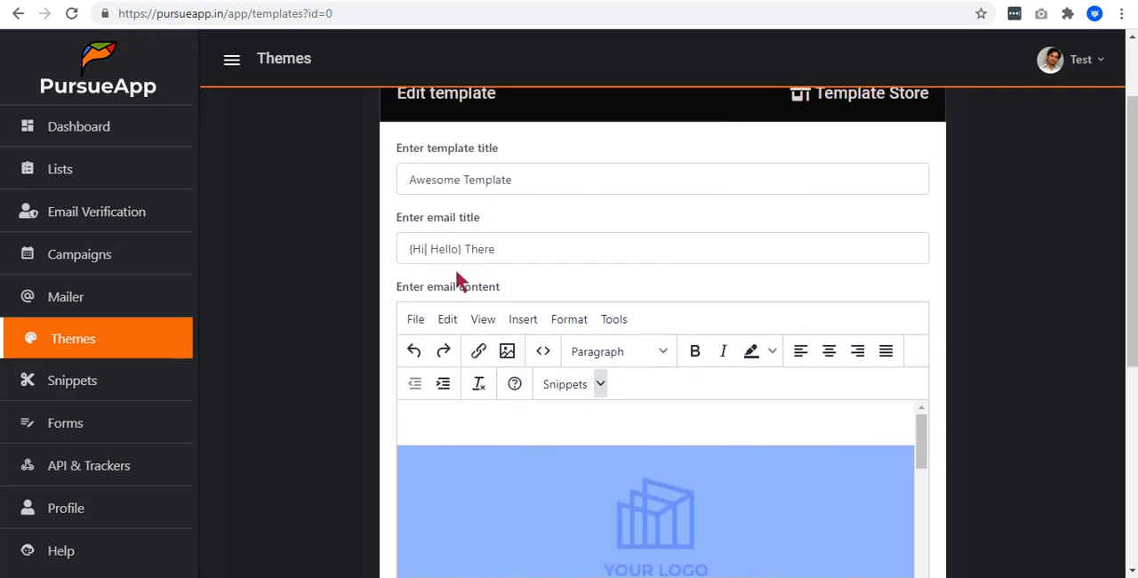
{"action": "mouse_move", "coordinate": [522, 272]}
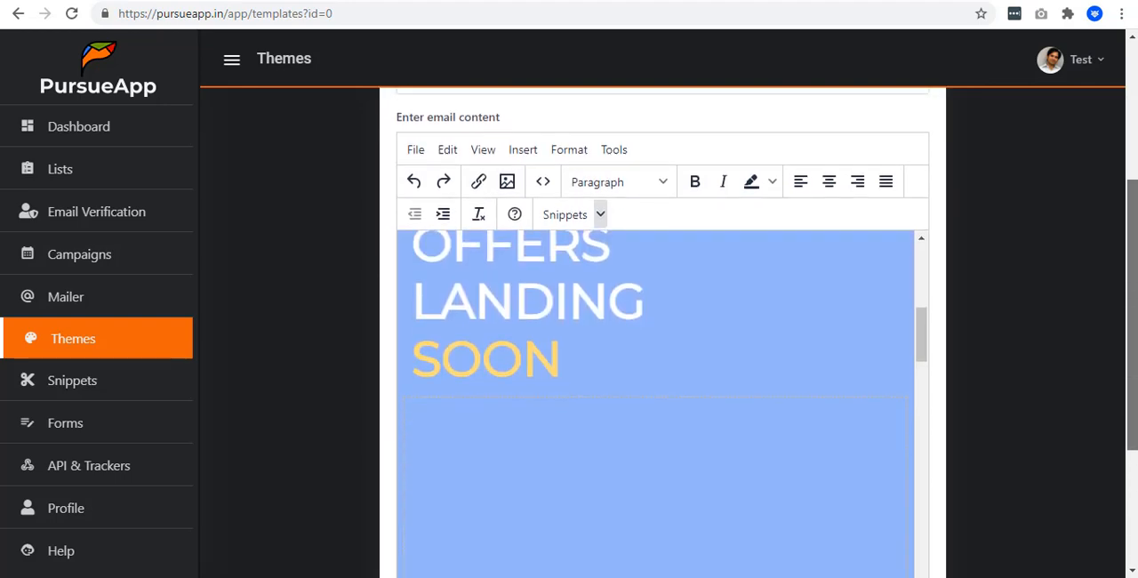
{"action": "scroll", "scroll_direction": "down", "scroll_amount": 3}
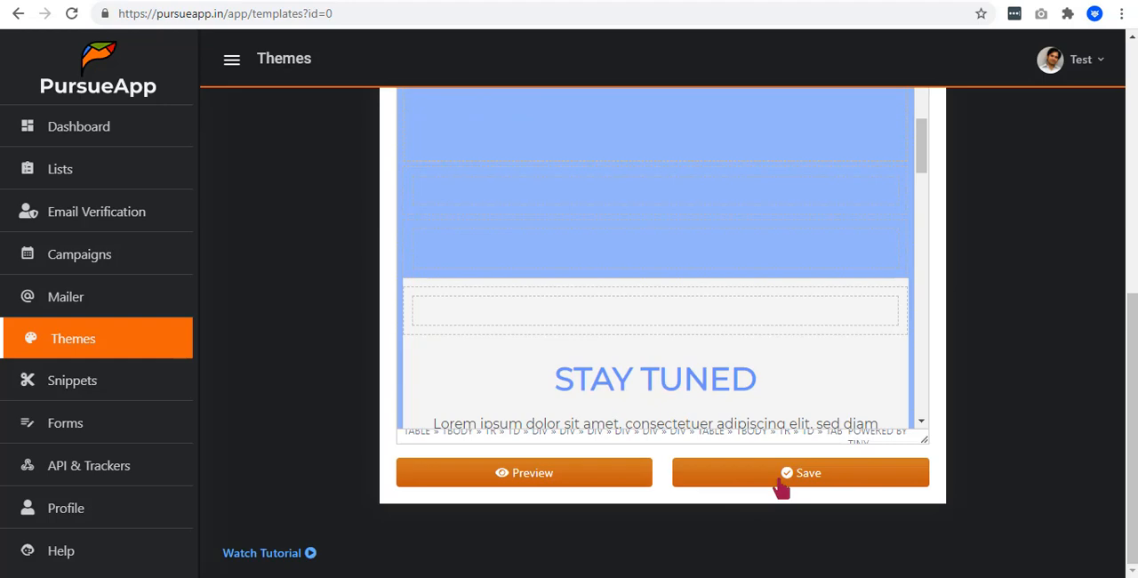
{"action": "left_click", "coordinate": [800, 473]}
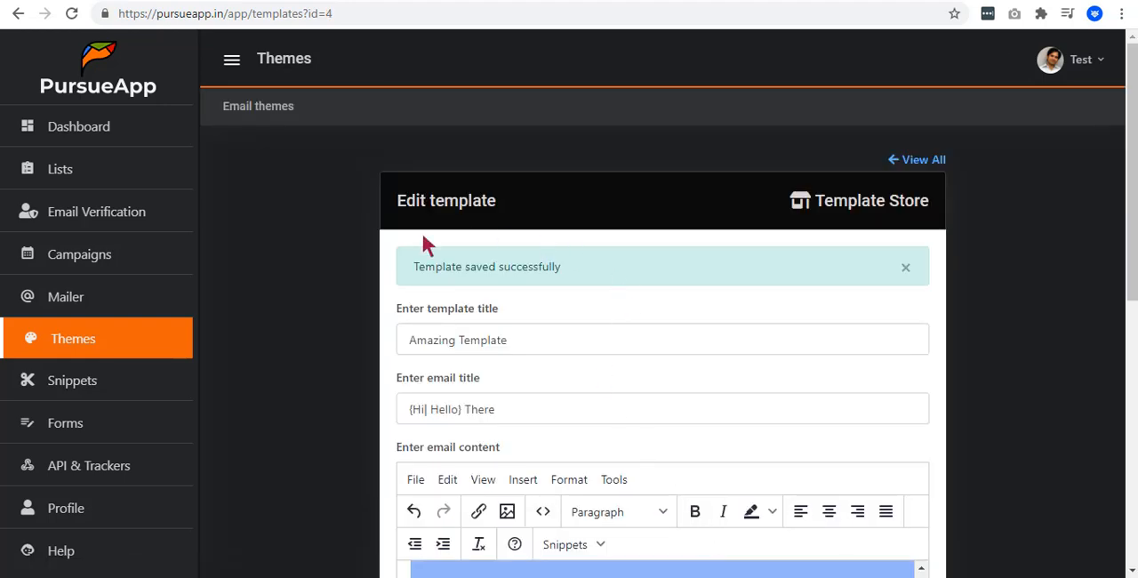
Check List2's Compose Mail template picker offers both saved templates, then return to its leads.
{"action": "left_click", "coordinate": [923, 160]}
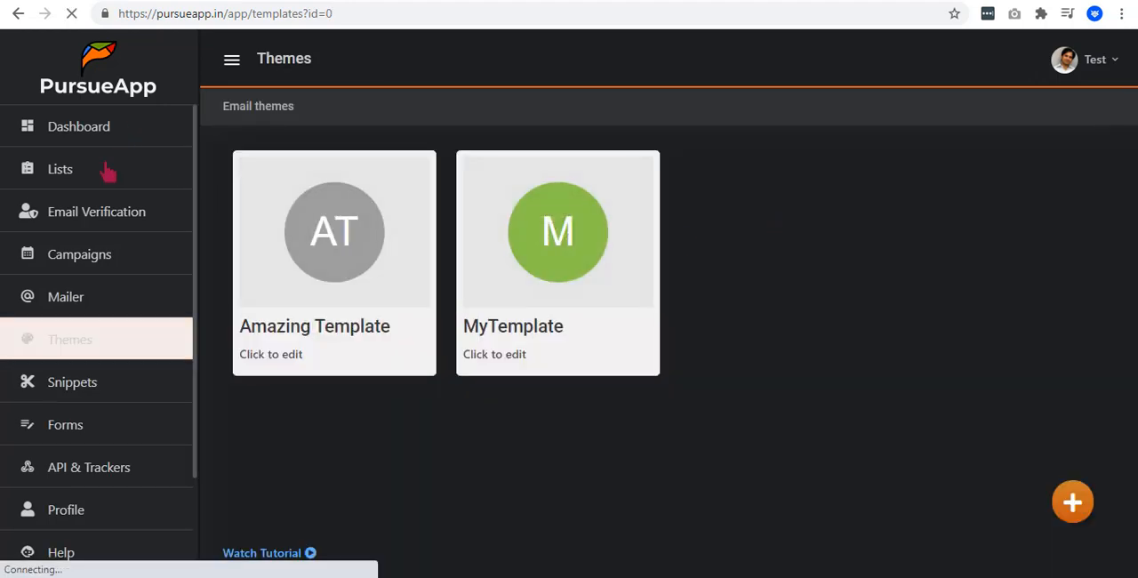
{"action": "left_click", "coordinate": [60, 169]}
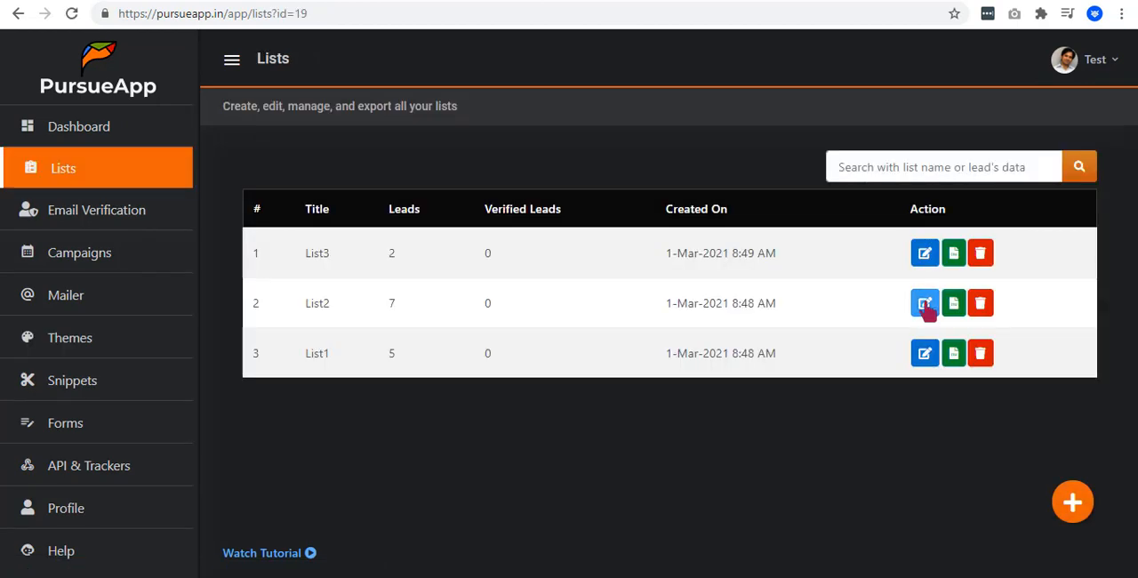
{"action": "left_click", "coordinate": [924, 303]}
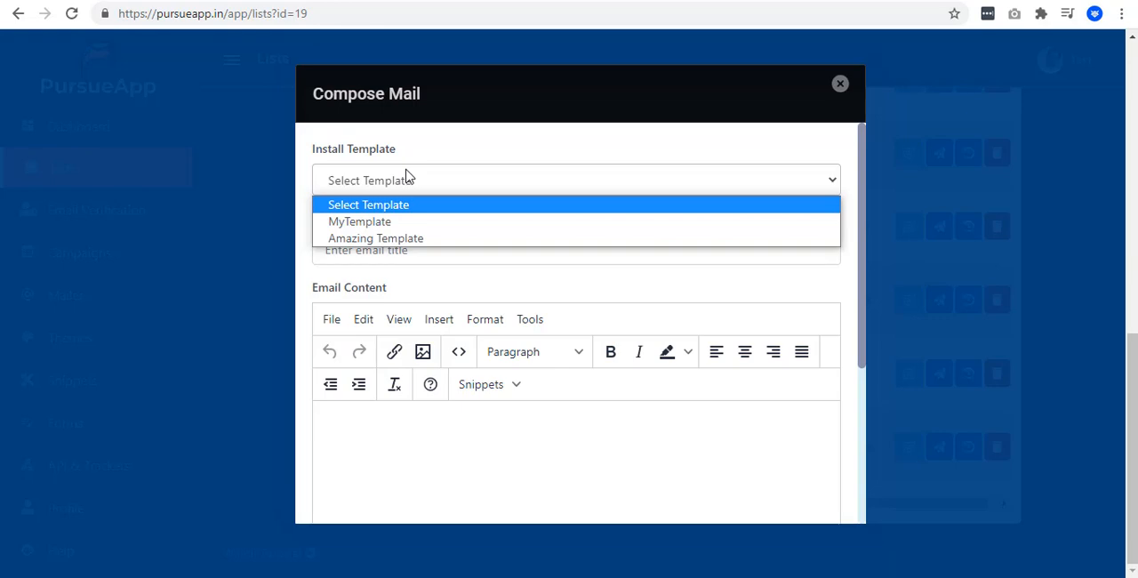
{"action": "left_click", "coordinate": [839, 82]}
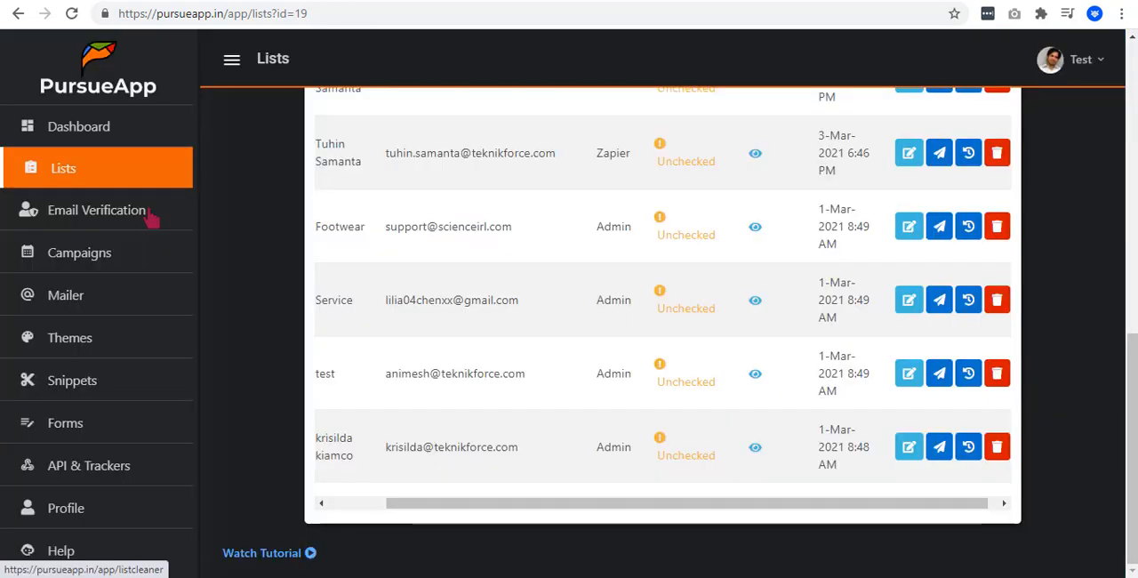
Install Amazing Template into a campaign's Email Content Setup.
{"action": "left_click", "coordinate": [78, 254]}
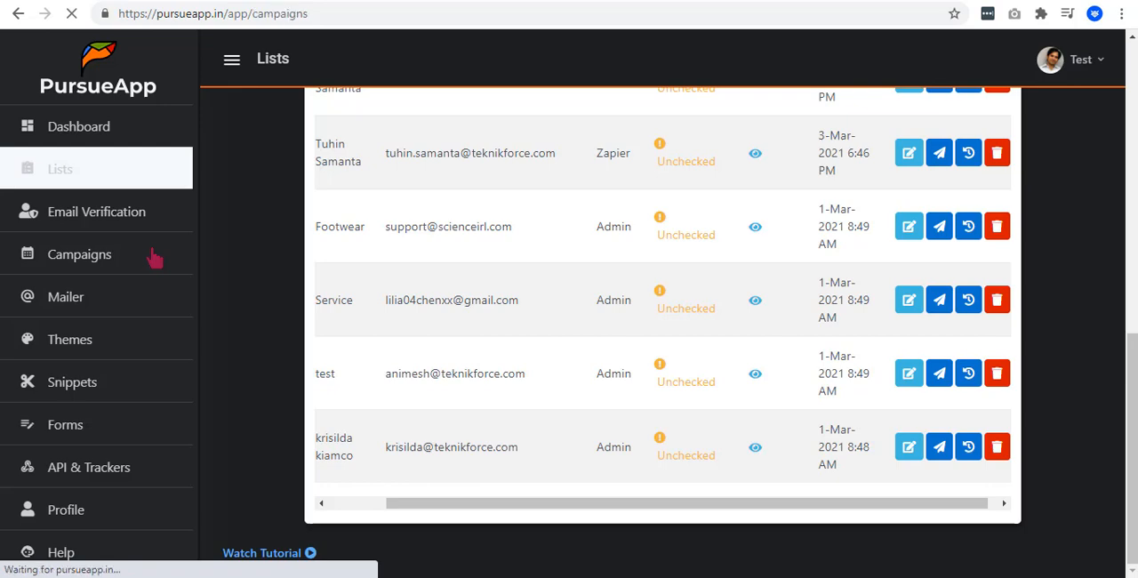
{"action": "left_click", "coordinate": [78, 252]}
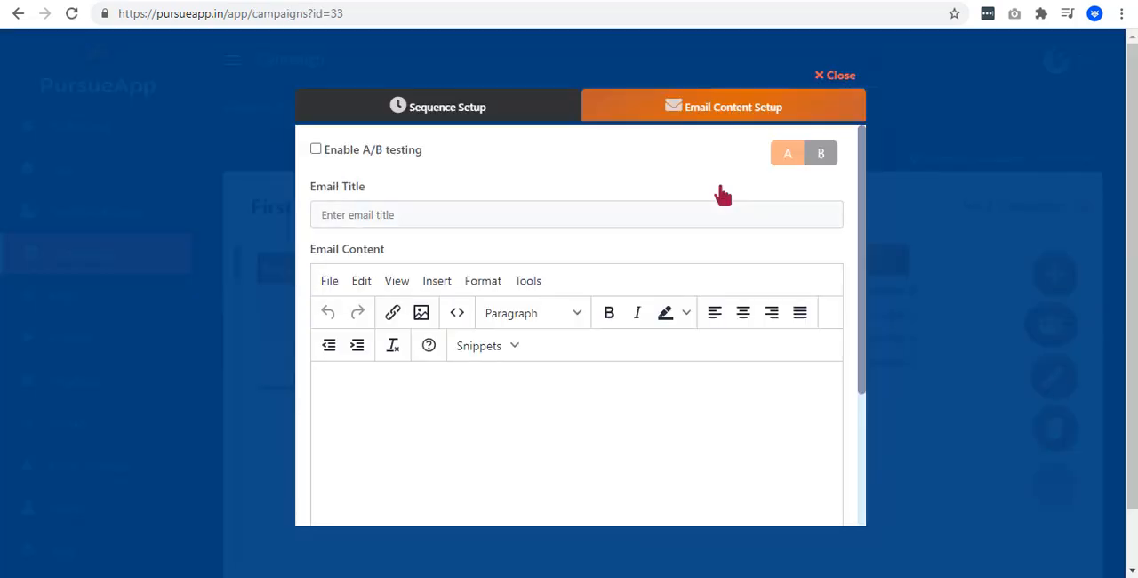
{"action": "scroll", "scroll_direction": "down", "scroll_amount": 3}
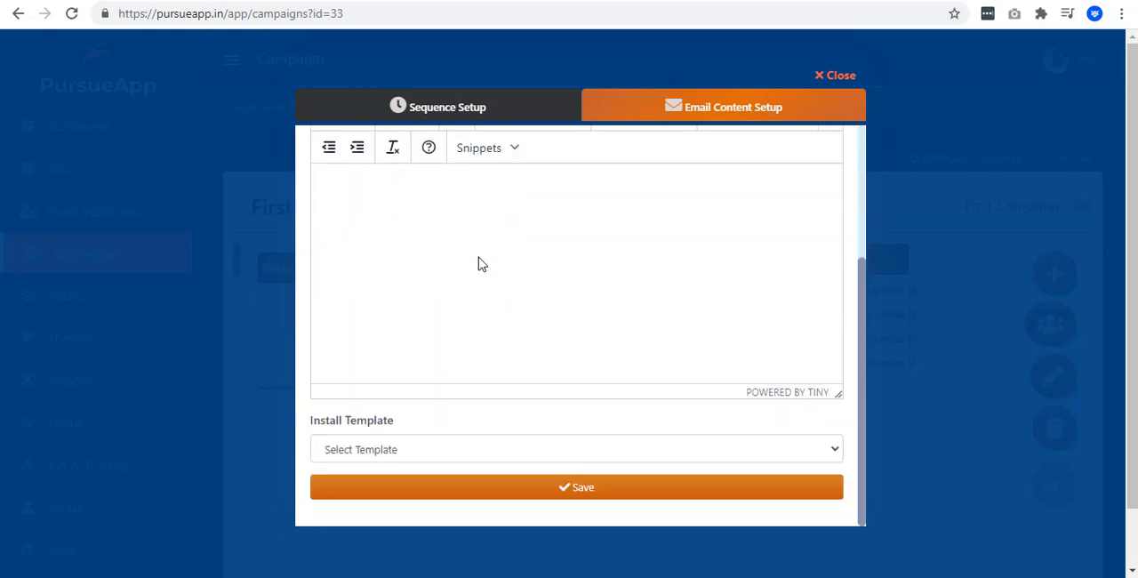
{"action": "left_click", "coordinate": [576, 448]}
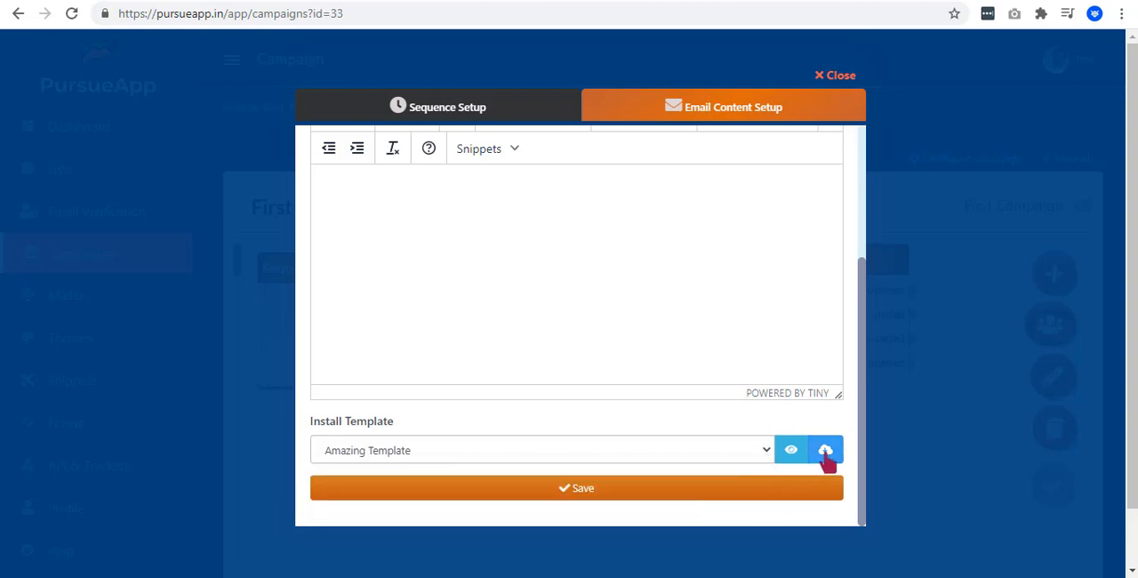
{"action": "left_click", "coordinate": [824, 449]}
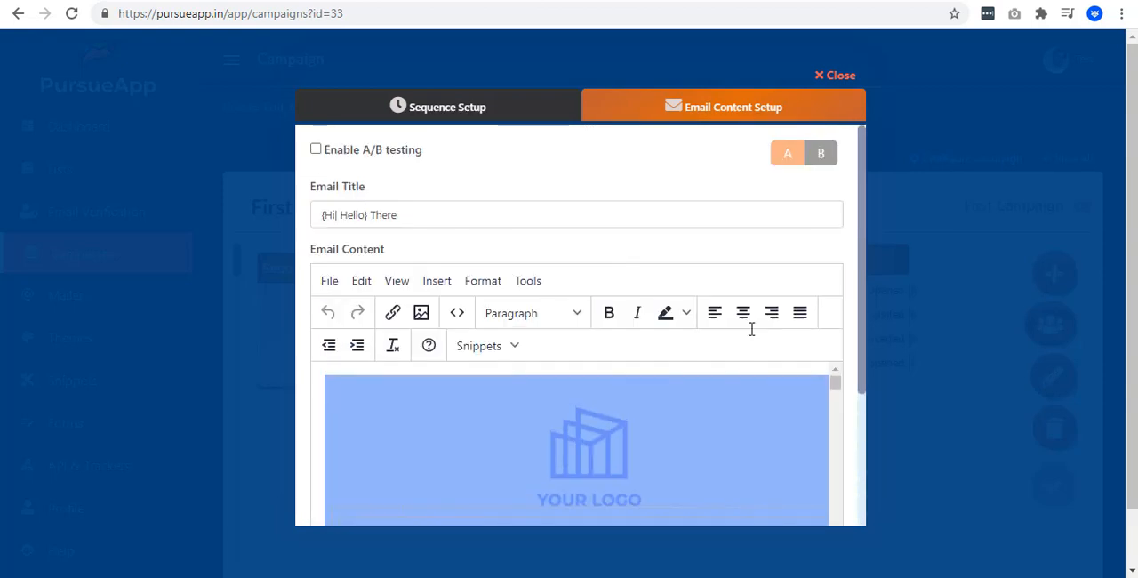
Review the installed title and design, close the setup and head to Lists.
{"action": "scroll", "scroll_direction": "down", "scroll_amount": 3}
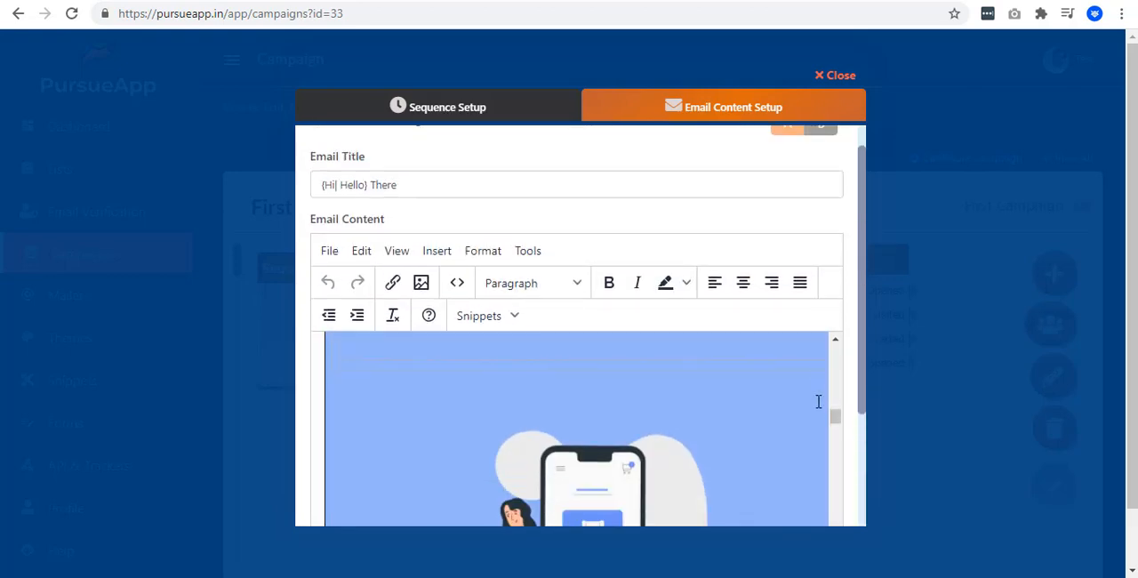
{"action": "scroll", "scroll_direction": "down", "scroll_amount": 3}
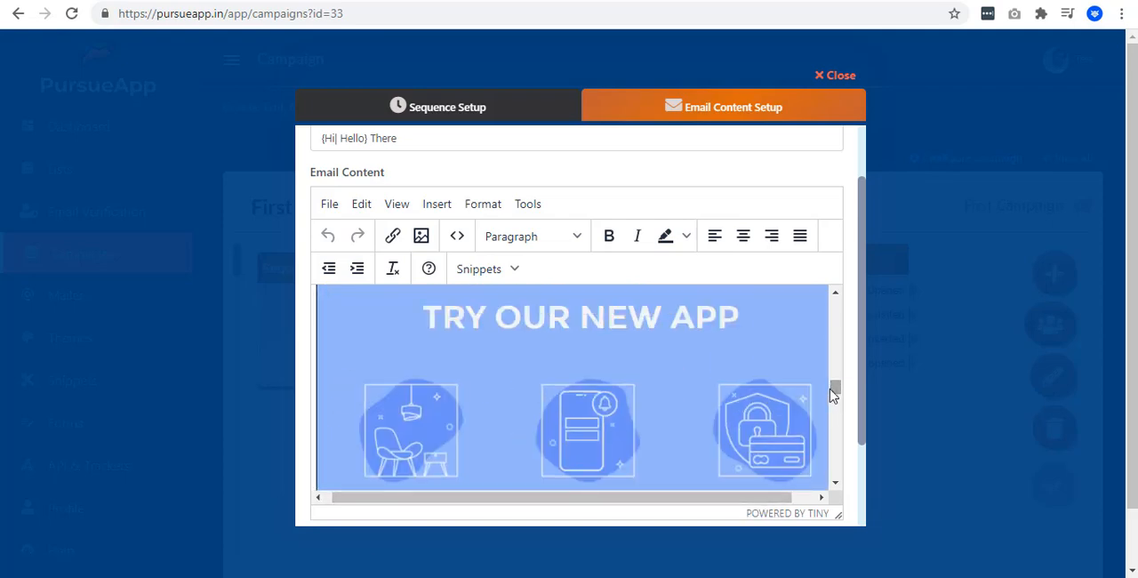
{"action": "left_click", "coordinate": [834, 74]}
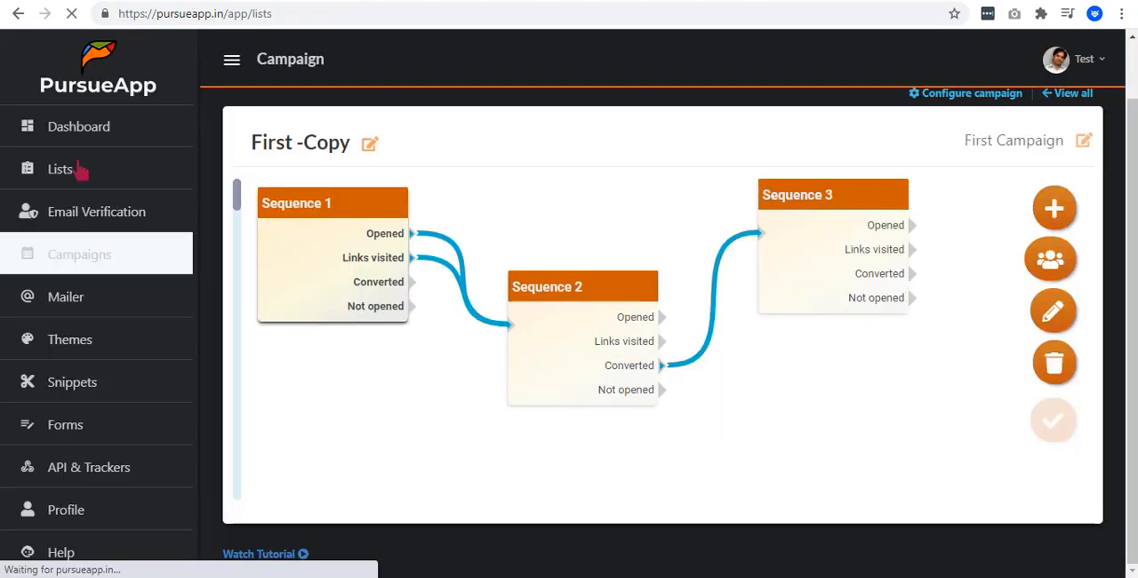
{"action": "left_click", "coordinate": [61, 169]}
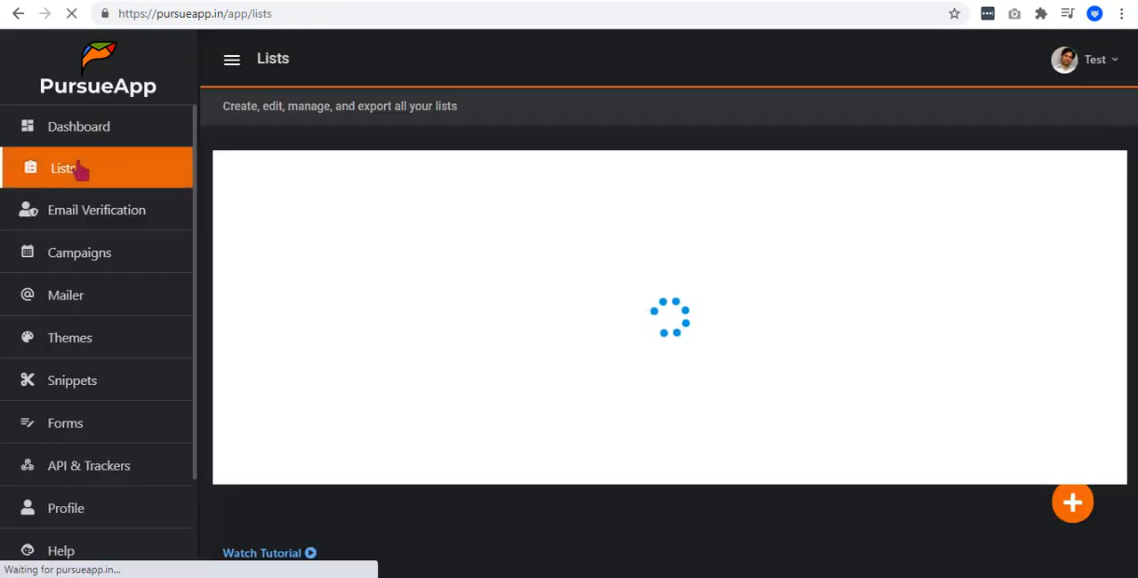